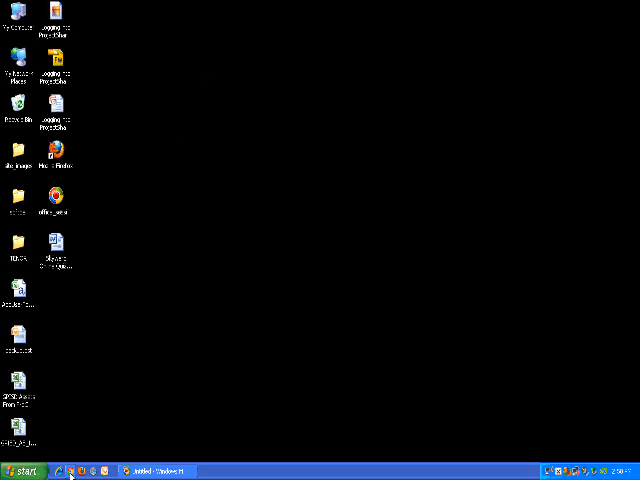
{"action": "mouse_move", "coordinate": [190, 392]}
{"action": "type", "text": "google.com"}
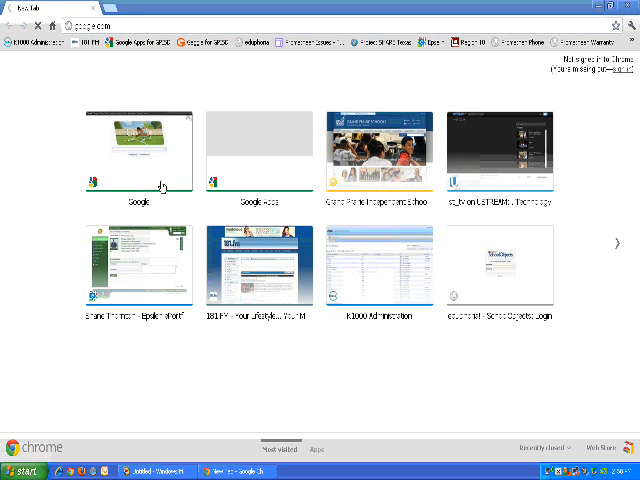
Step: Load google.com from the new tab thumbnail to show the field hockey doodle
{"action": "left_click", "coordinate": [144, 150]}
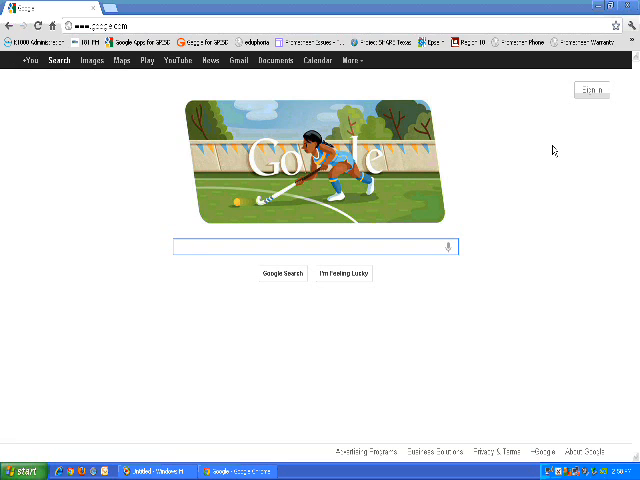
{"action": "left_click", "coordinate": [300, 246]}
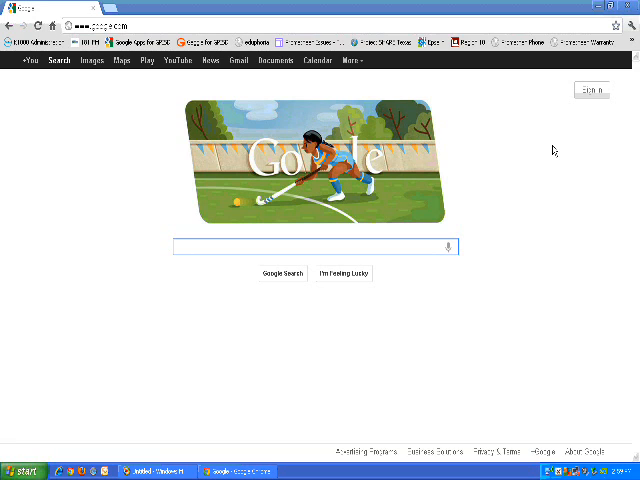
{"action": "mouse_move", "coordinate": [148, 392]}
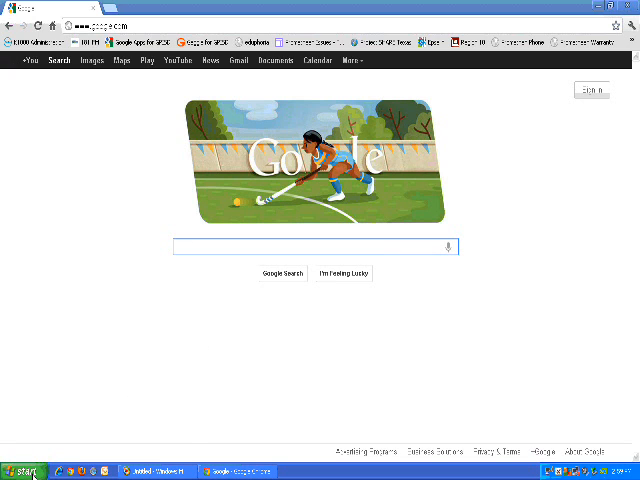
Step: Expand Start > All Programs toward Accessories to launch Paint
{"action": "left_click", "coordinate": [24, 472]}
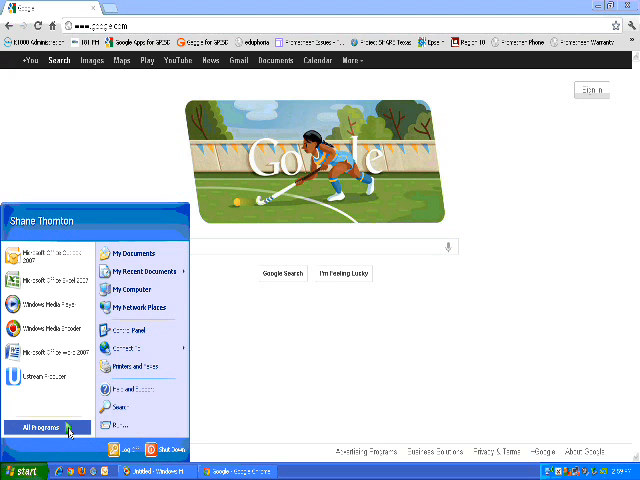
{"action": "left_click", "coordinate": [48, 428]}
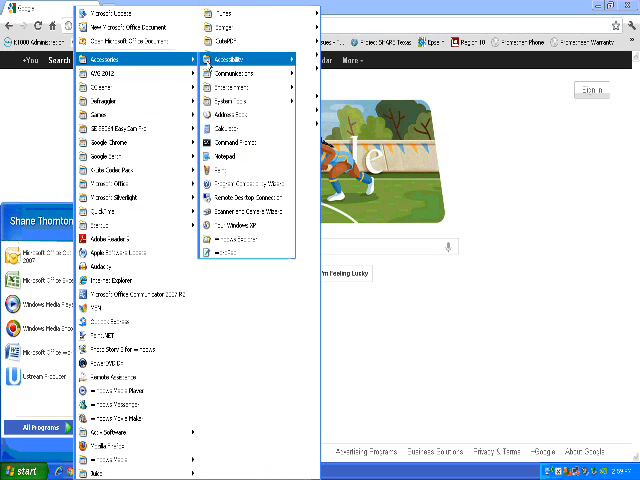
{"action": "mouse_move", "coordinate": [236, 172]}
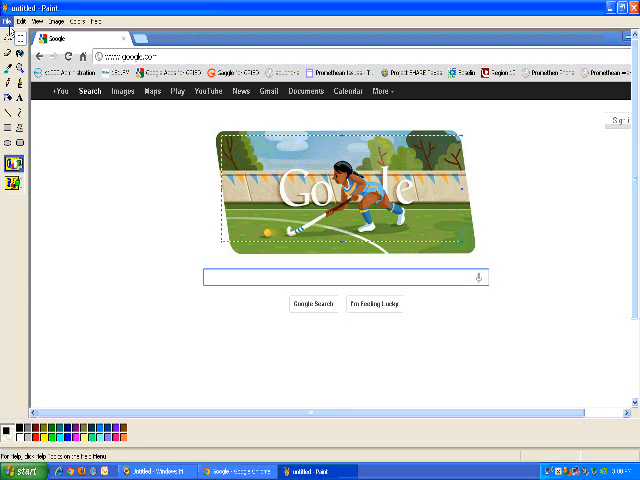
Step: Start a new blank image, discarding the unsaved full screenshot
{"action": "left_click", "coordinate": [12, 20]}
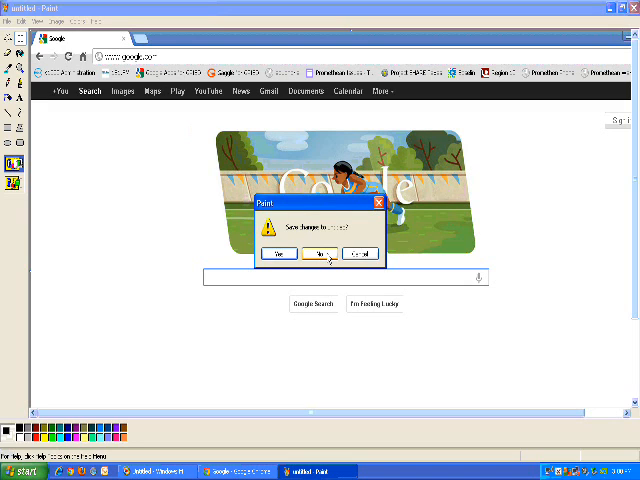
{"action": "left_click", "coordinate": [320, 252]}
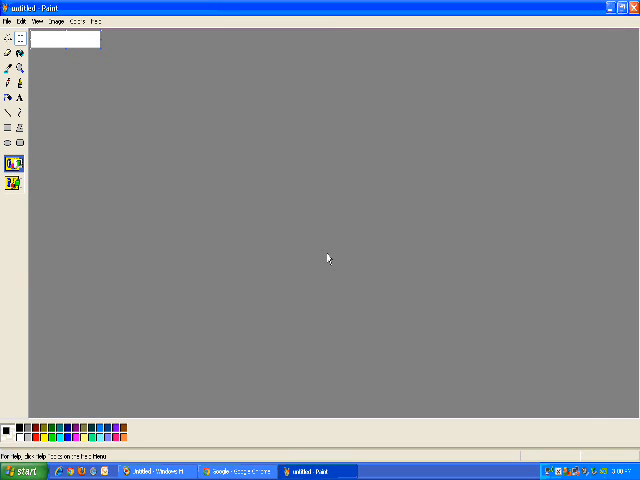
{"action": "mouse_move", "coordinate": [138, 72]}
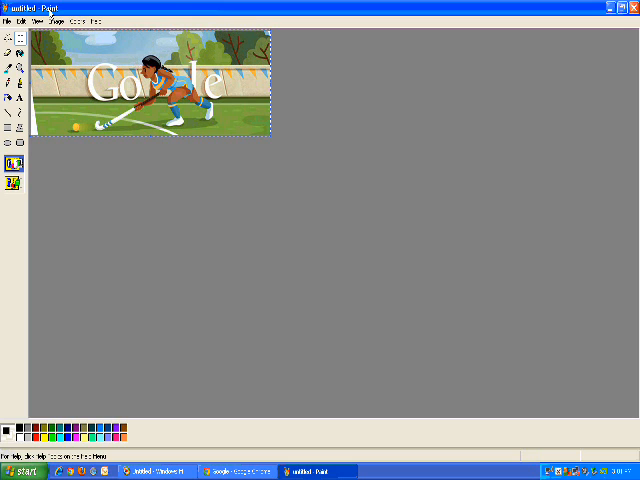
Step: Begin Save As with a file name, JPEG format, and the Desktop folder as destination
{"action": "left_click", "coordinate": [8, 16]}
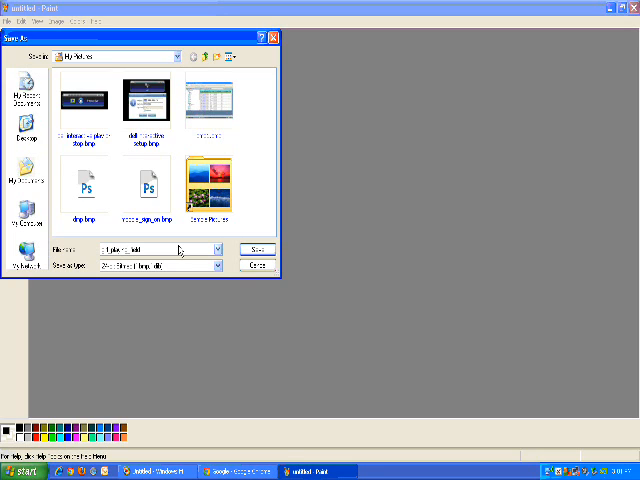
{"action": "left_click", "coordinate": [88, 184]}
{"action": "type", "text": "_fades"}
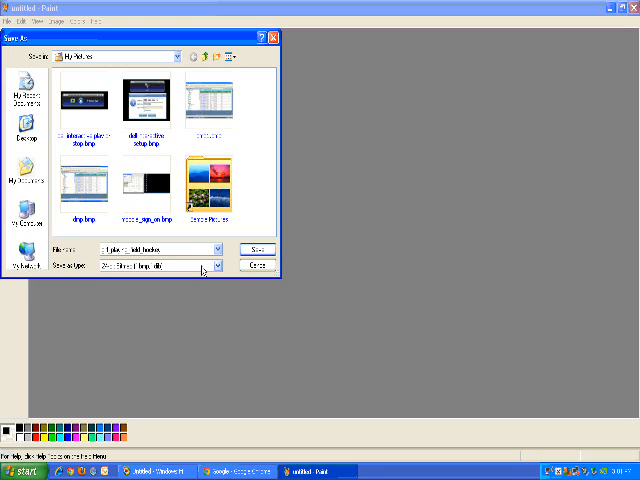
{"action": "left_click", "coordinate": [220, 264]}
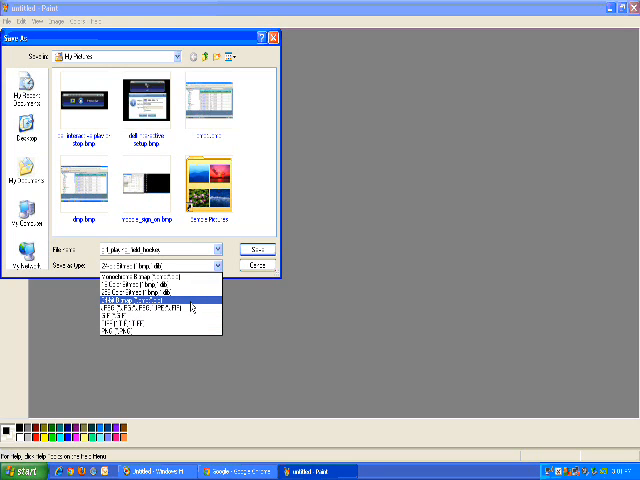
{"action": "left_click", "coordinate": [160, 302]}
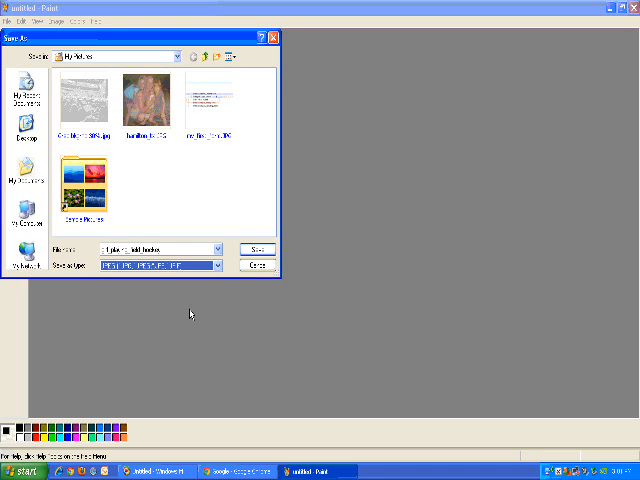
{"action": "left_click", "coordinate": [24, 136]}
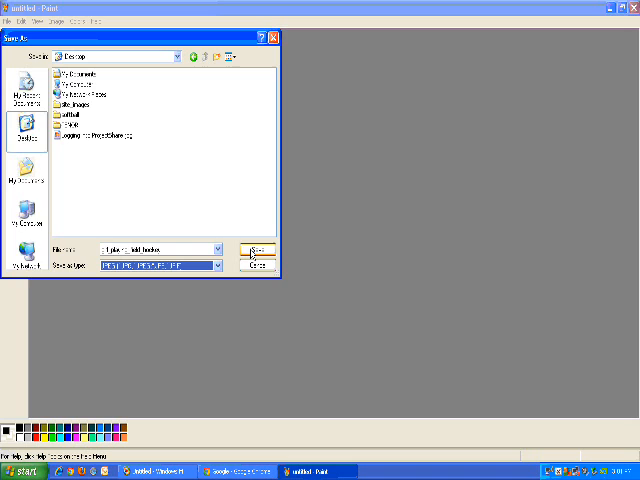
Step: Save the doodle JPEG to the desktop and bring up its open-with options
{"action": "left_click", "coordinate": [256, 250]}
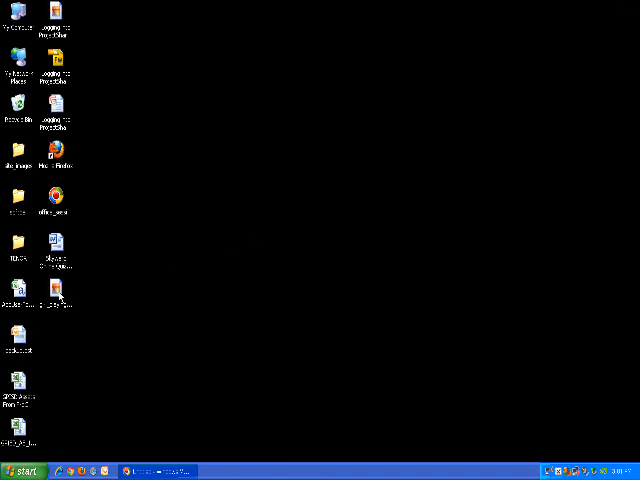
{"action": "right_click", "coordinate": [56, 310]}
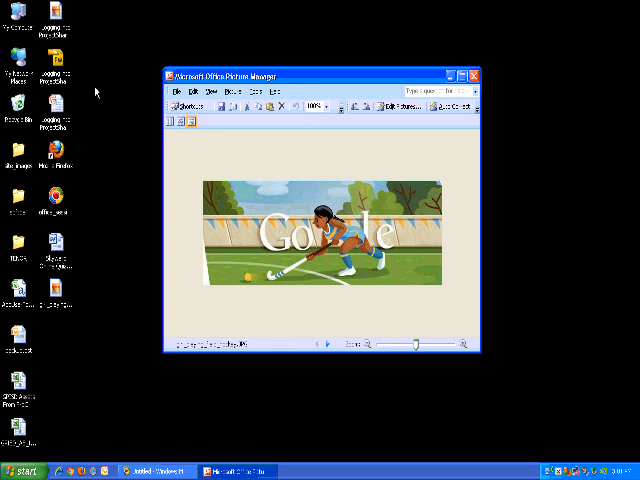
{"action": "mouse_move", "coordinate": [248, 48]}
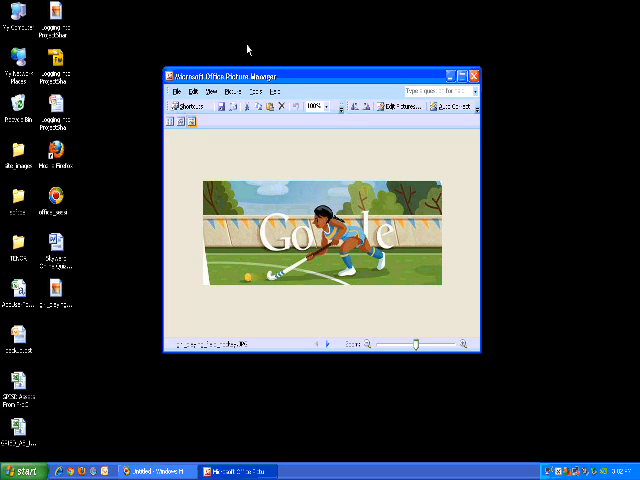
{"action": "mouse_move", "coordinate": [330, 96]}
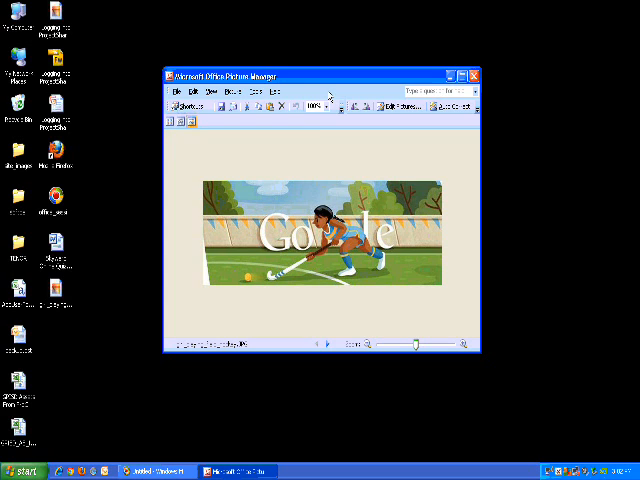